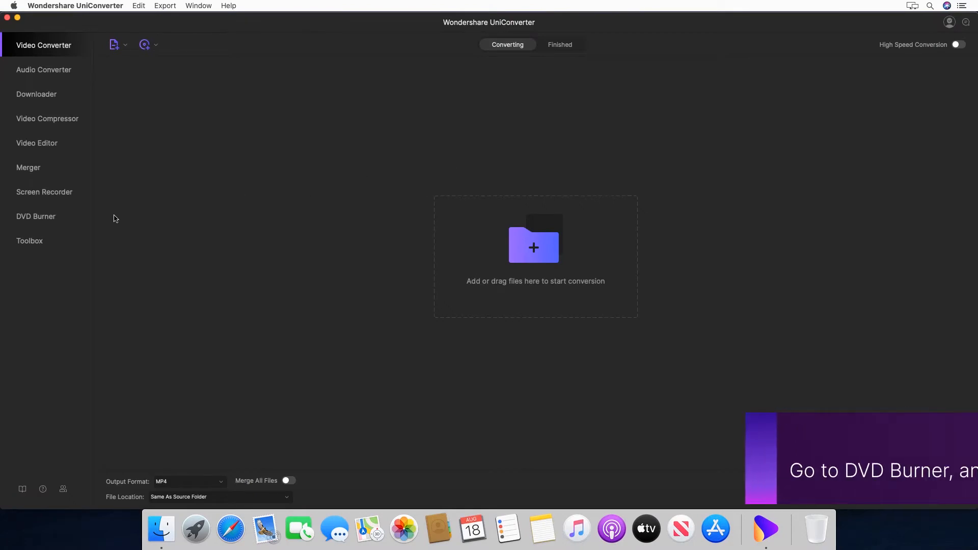
Switch to the DVD Burner tool from the left sidebar
{"action": "left_click", "coordinate": [36, 216]}
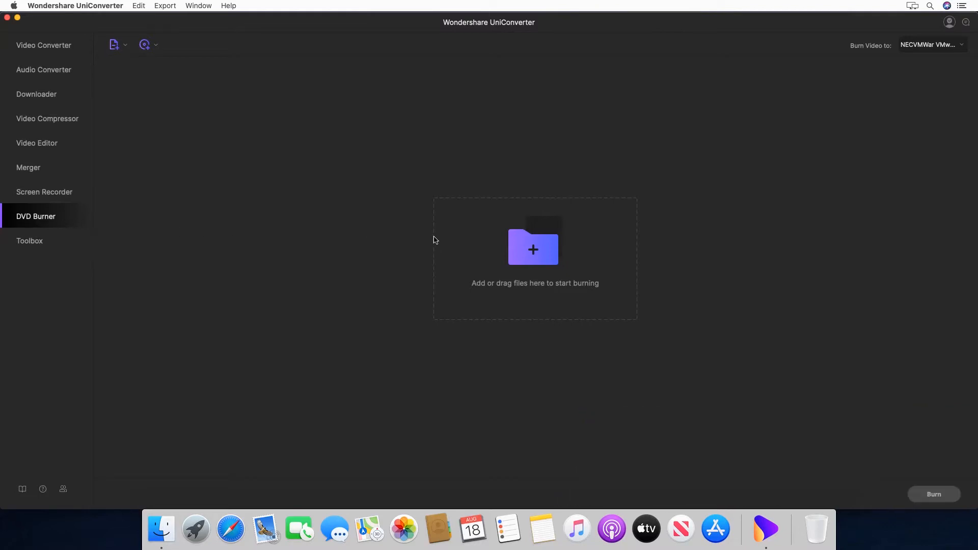
Add YouTube Intro.mp4 and Eagles - Hotel California.mp4 to the DVD burn list
{"action": "left_click", "coordinate": [534, 249]}
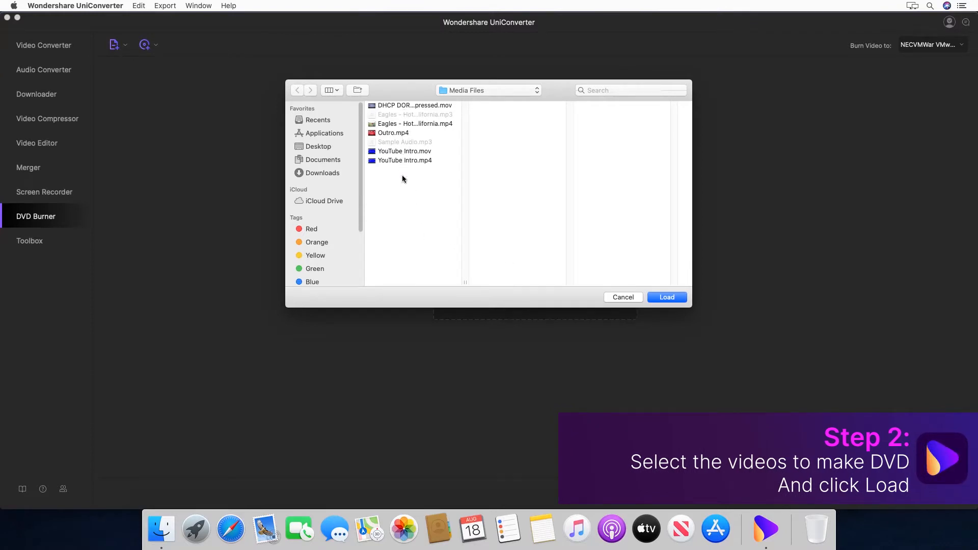
{"action": "left_click", "coordinate": [404, 160]}
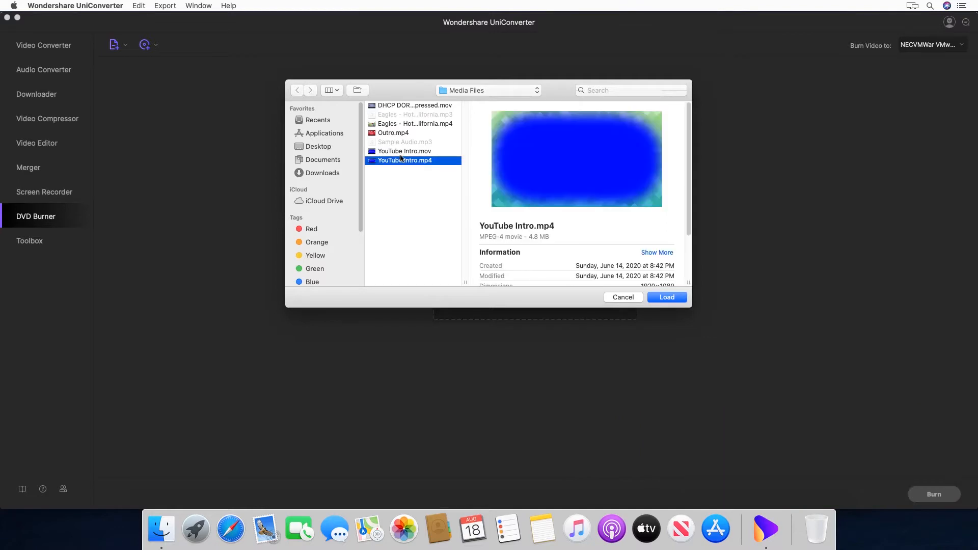
{"action": "left_click", "coordinate": [413, 124]}
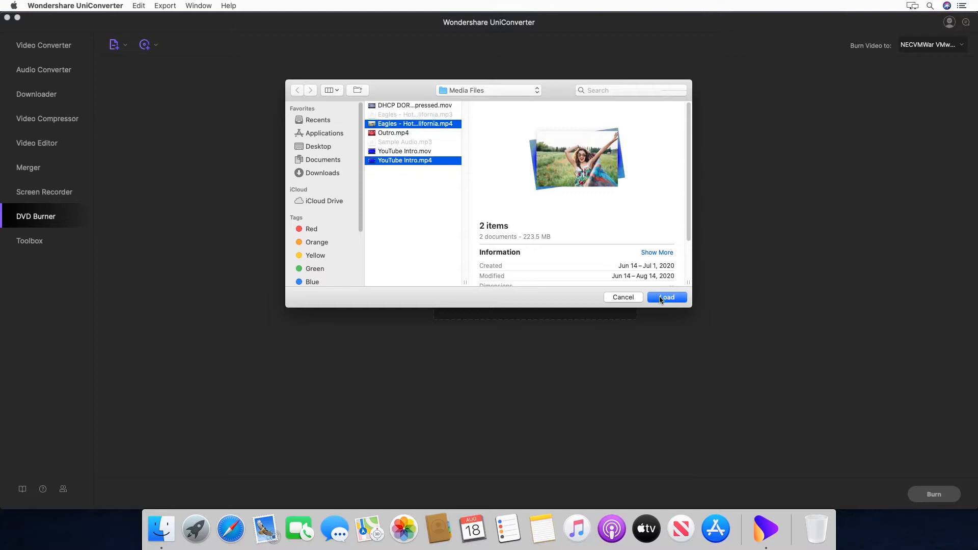
{"action": "left_click", "coordinate": [667, 297]}
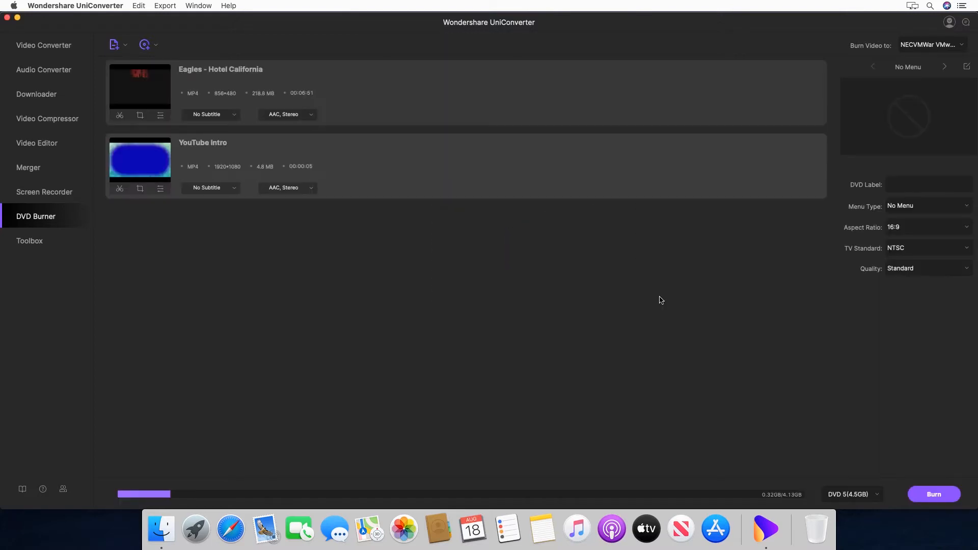
{"action": "mouse_move", "coordinate": [809, 201]}
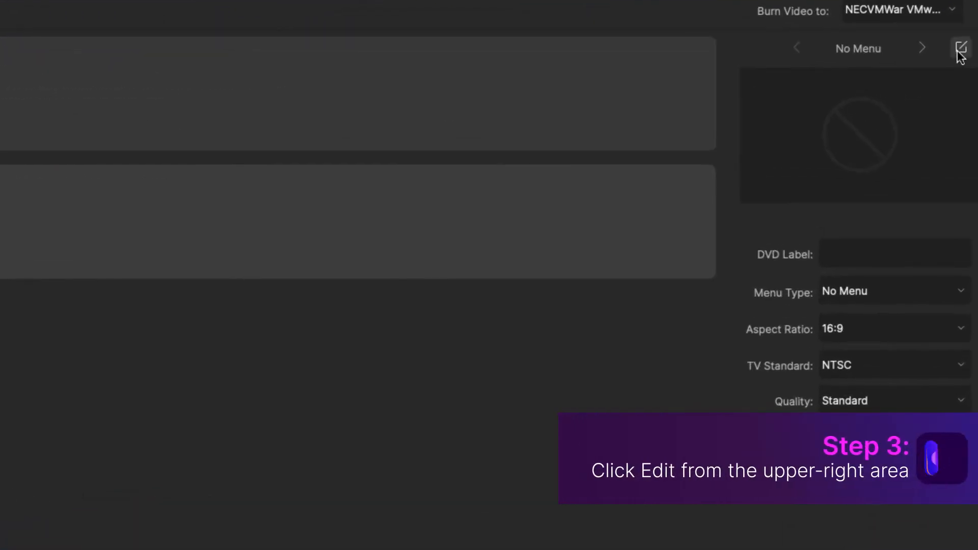
Open the DVD Template window and browse its 26 menu templates
{"action": "left_click", "coordinate": [962, 48]}
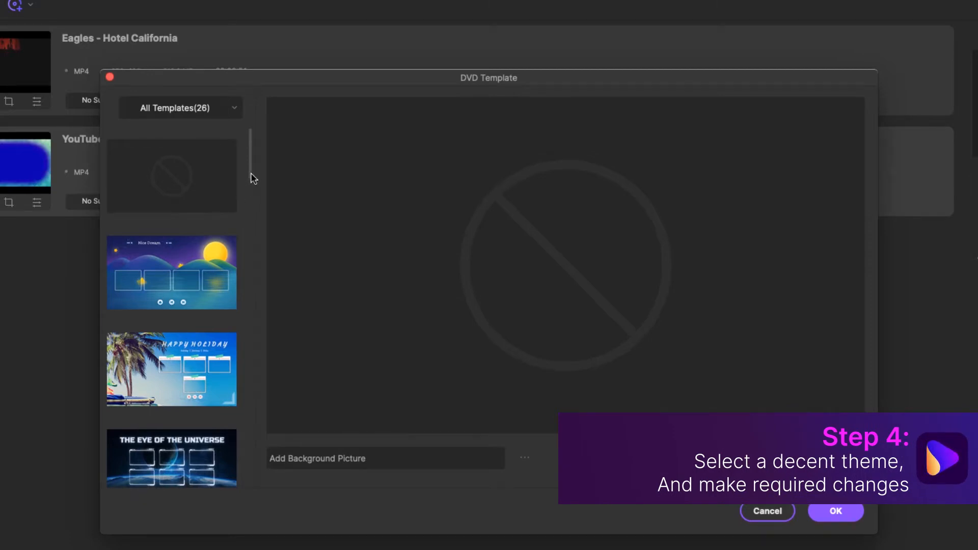
{"action": "scroll", "scroll_direction": "down", "scroll_amount": 3}
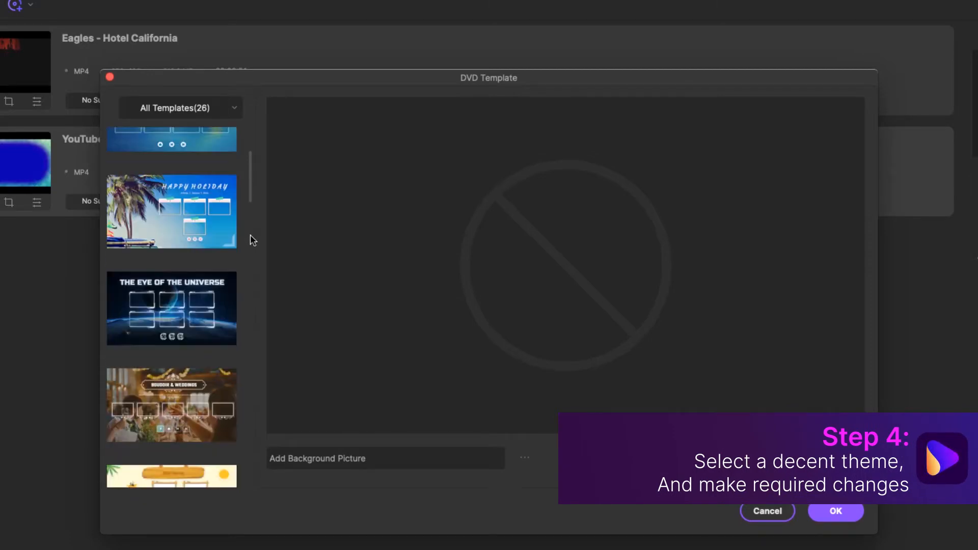
{"action": "scroll", "scroll_direction": "down", "scroll_amount": 3}
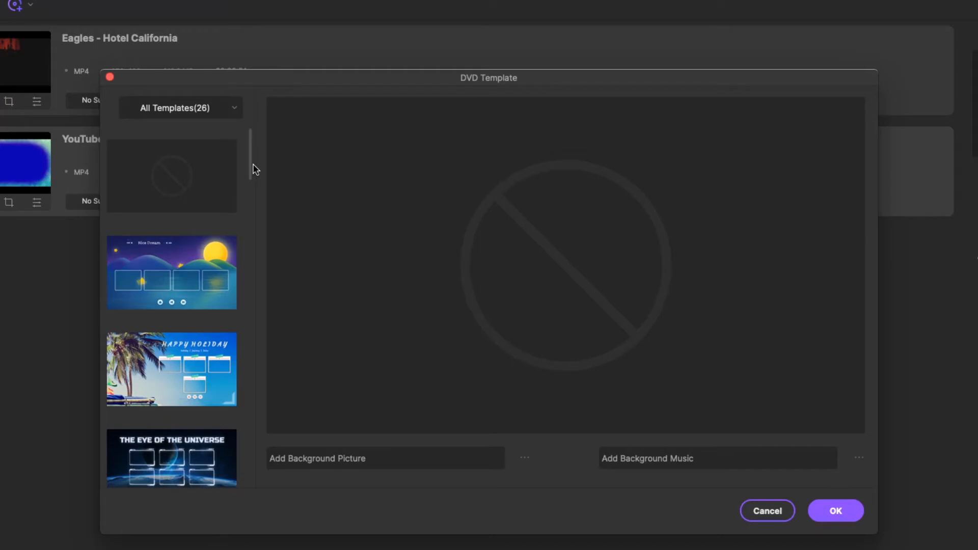
Apply the Happy Holiday (Seaside) template and type 'Wondershare' as the menu title
{"action": "left_click", "coordinate": [171, 370]}
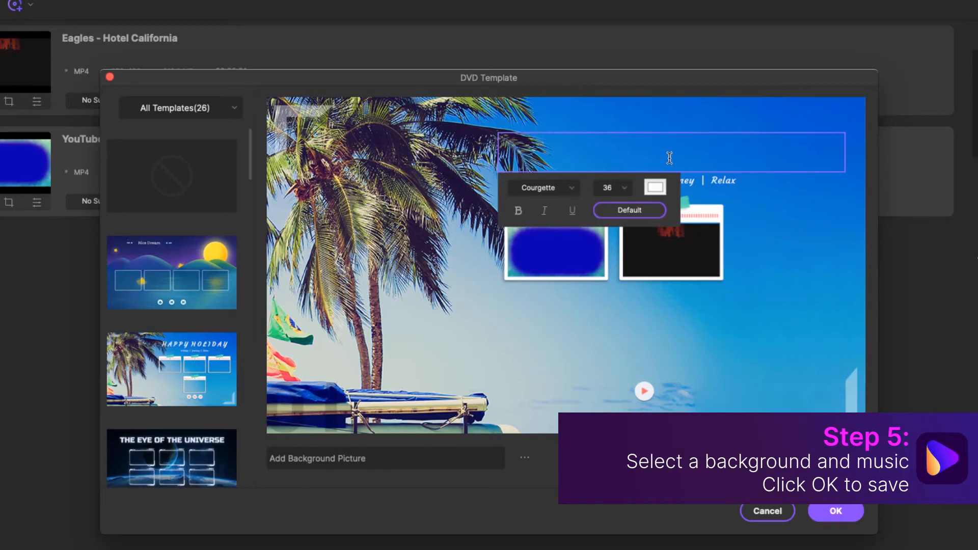
{"action": "type", "text": "Wondershare"}
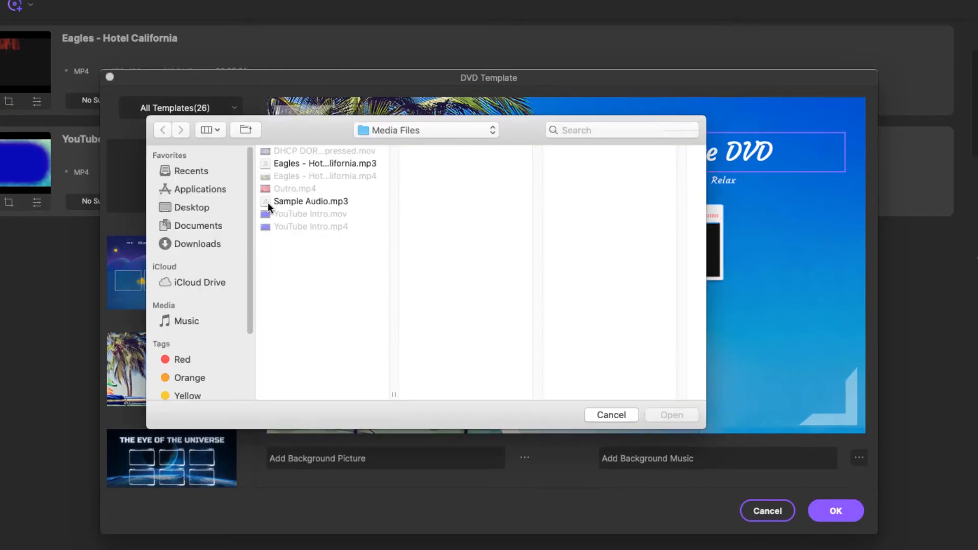
Choose Sample Audio.mp3 as the DVD menu's background music
{"action": "left_click", "coordinate": [310, 201]}
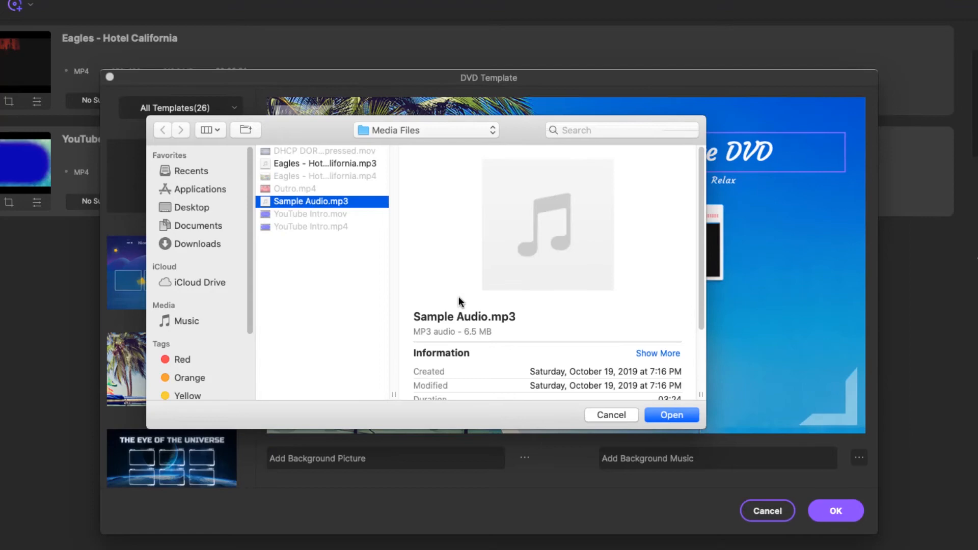
{"action": "left_click", "coordinate": [672, 415]}
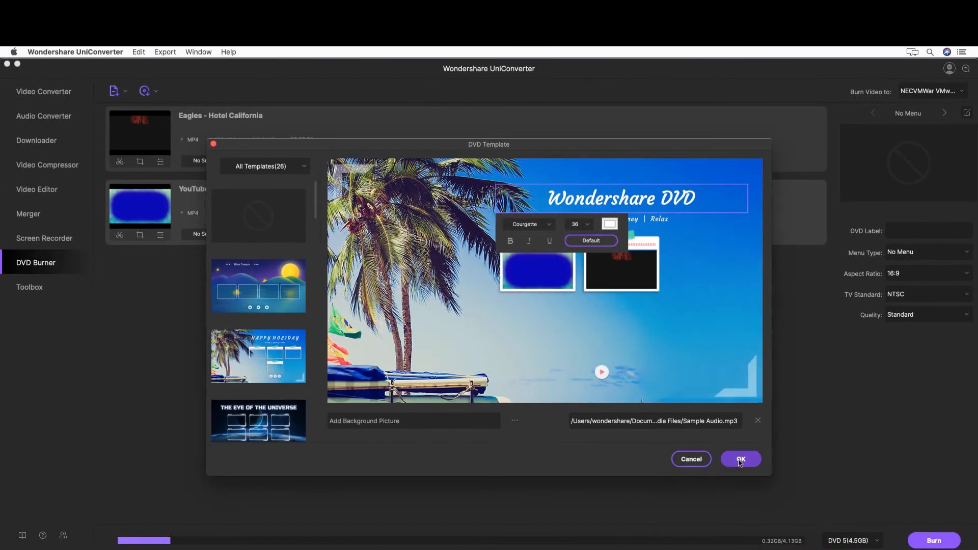
Save the Seaside menu, keep 16:9 and NTSC, and set quality to High Quality
{"action": "left_click", "coordinate": [741, 459]}
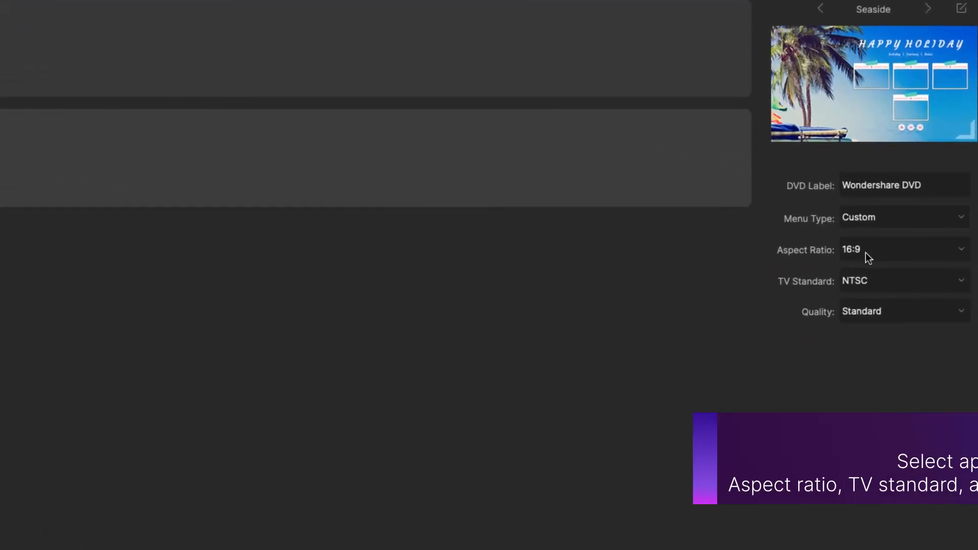
{"action": "left_click", "coordinate": [904, 249]}
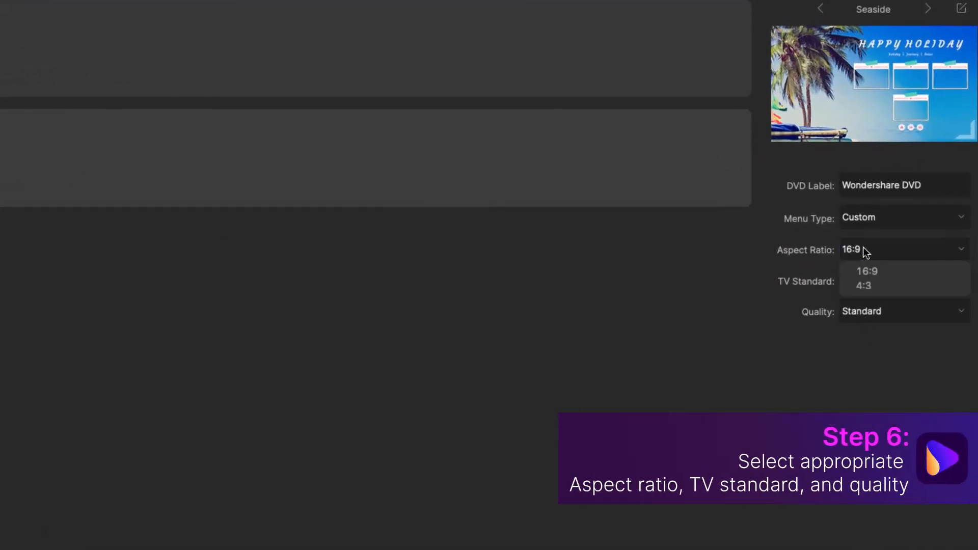
{"action": "left_click", "coordinate": [867, 271]}
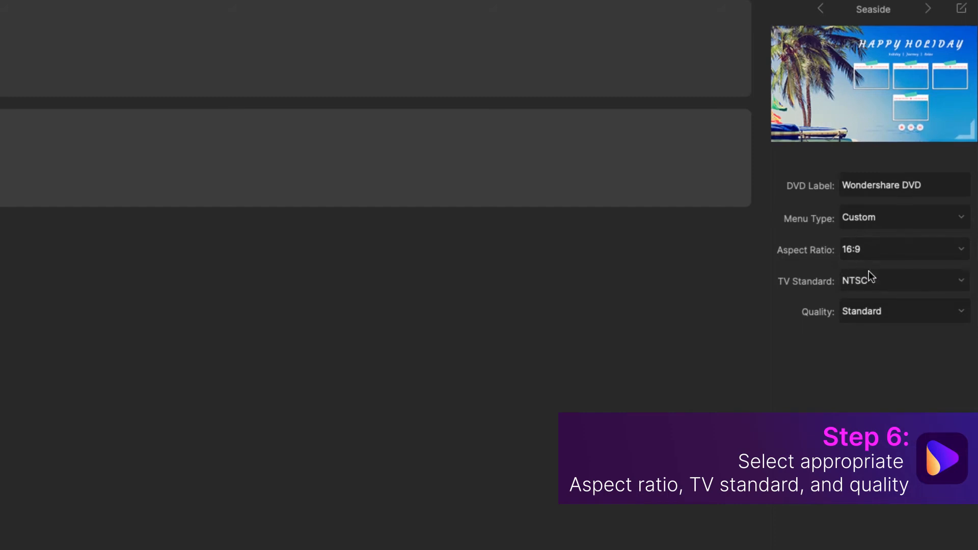
{"action": "left_click", "coordinate": [905, 280]}
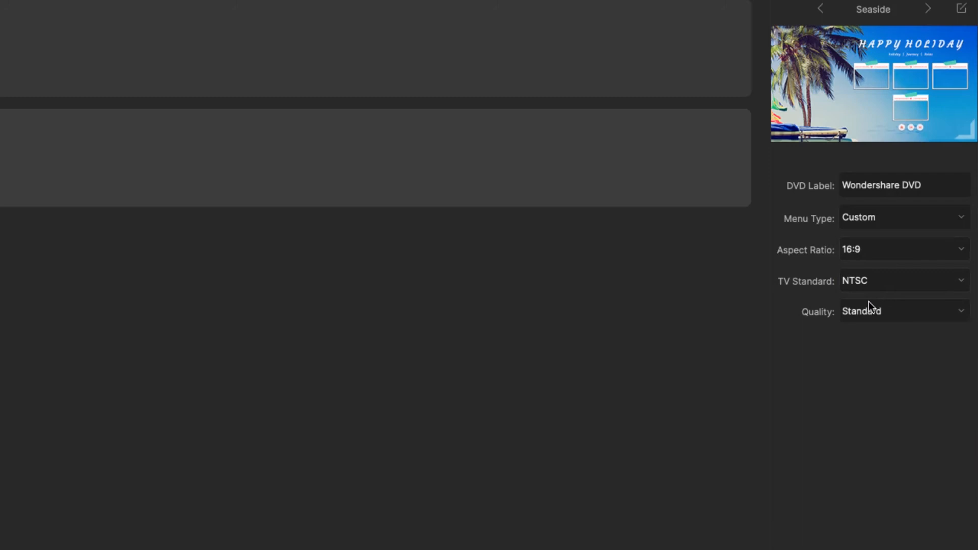
{"action": "left_click", "coordinate": [905, 311]}
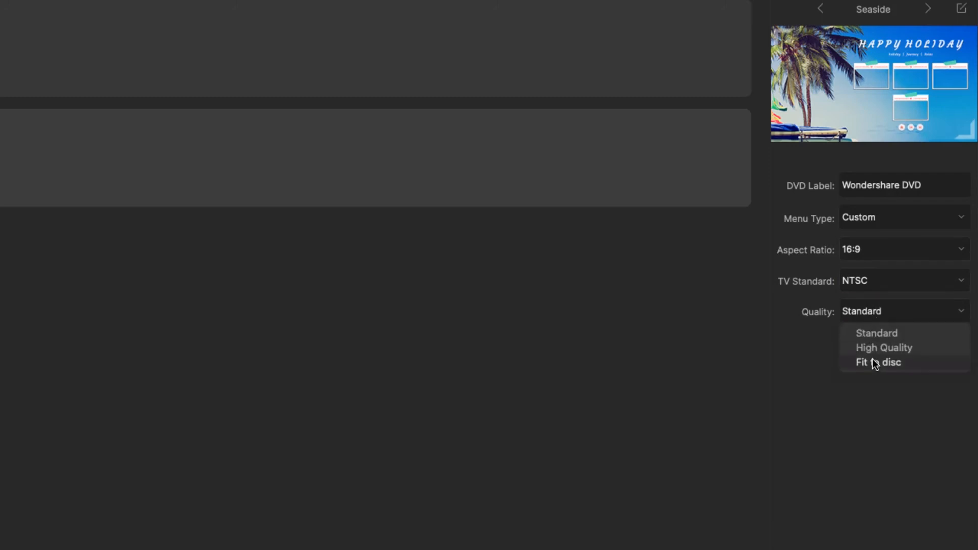
{"action": "left_click", "coordinate": [884, 348]}
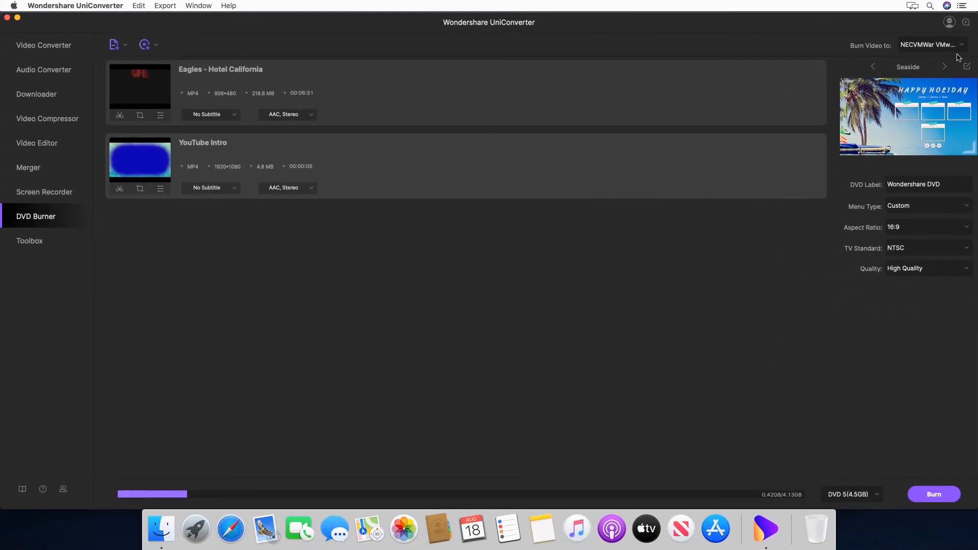
{"action": "left_click", "coordinate": [950, 45]}
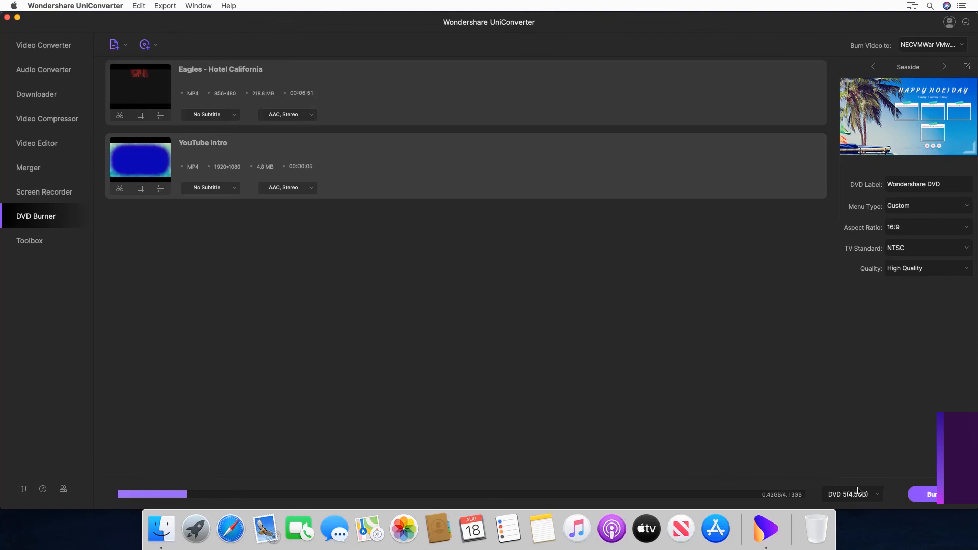
{"action": "left_click", "coordinate": [852, 495]}
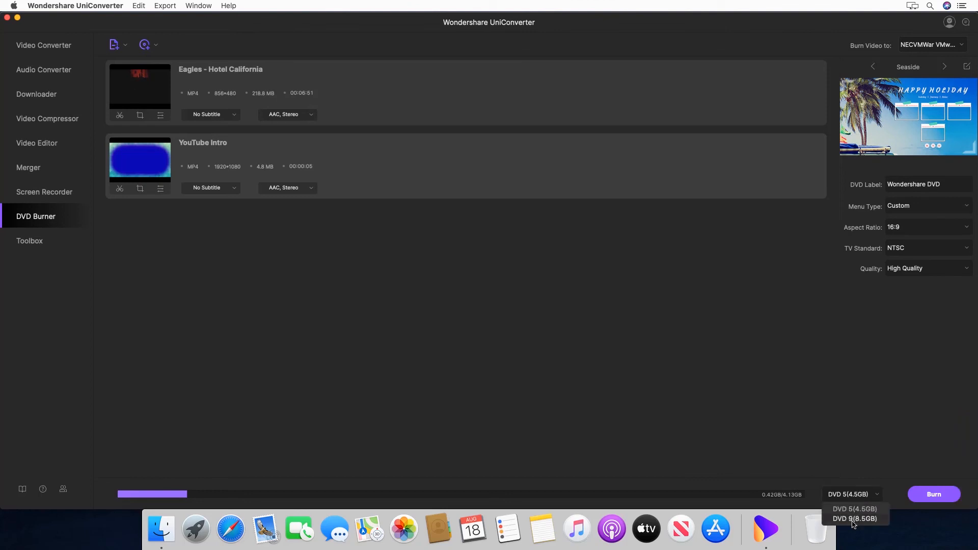